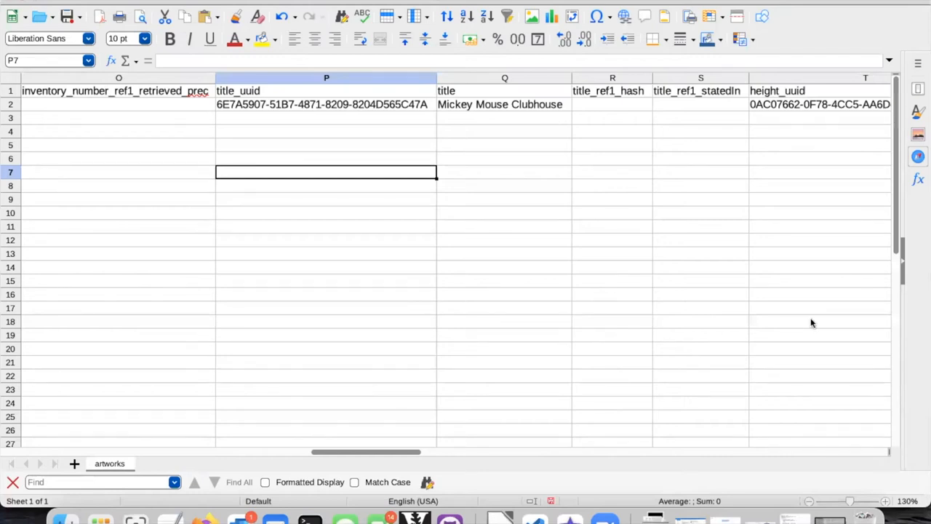
mouse_move(748, 250)
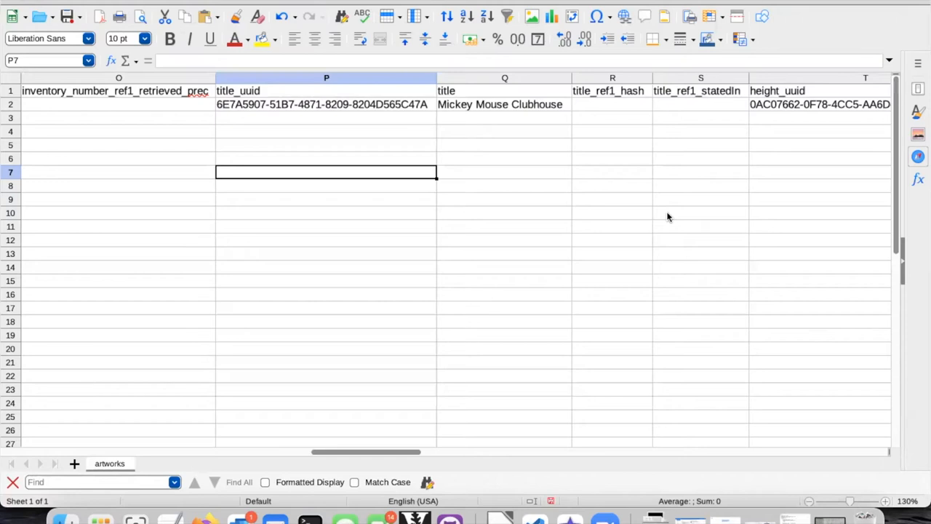
Select the Encyclopedia of Art item identifier Q6556866 for copying.
click(500, 104)
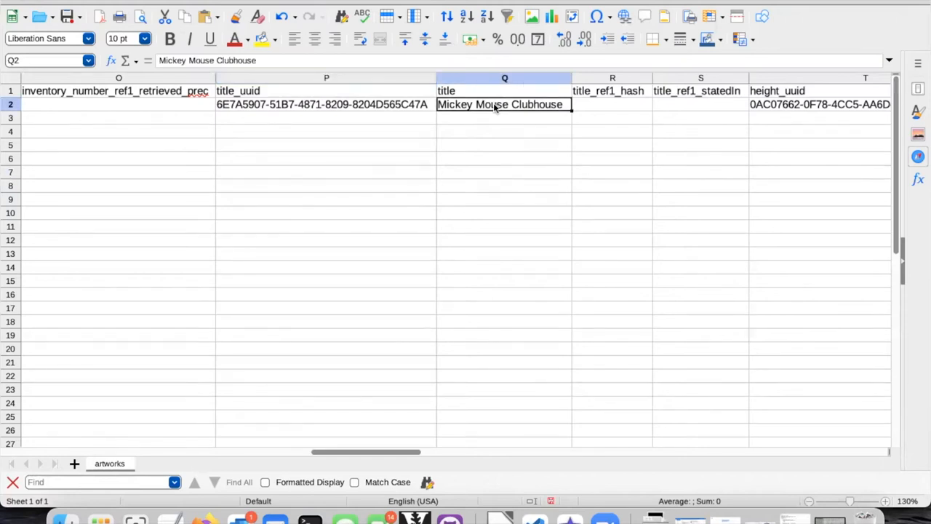
click(700, 104)
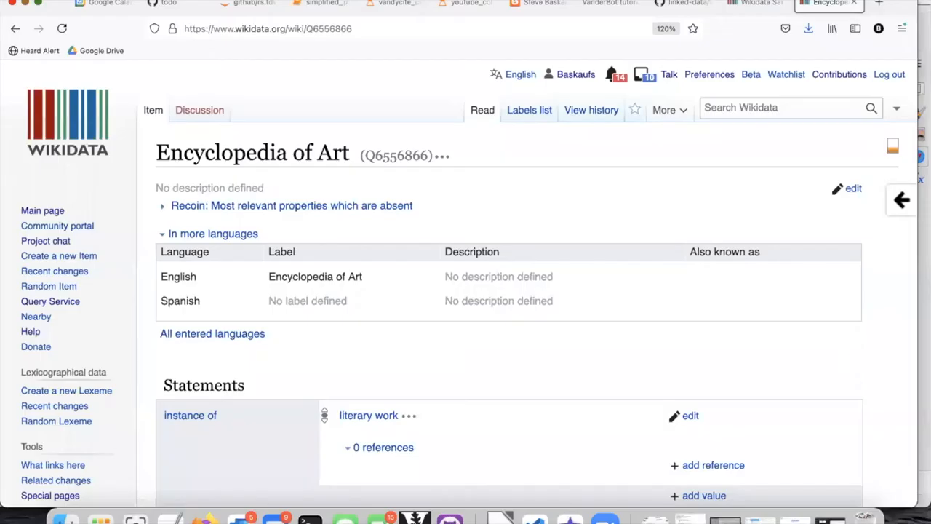
mouse_move(829, 325)
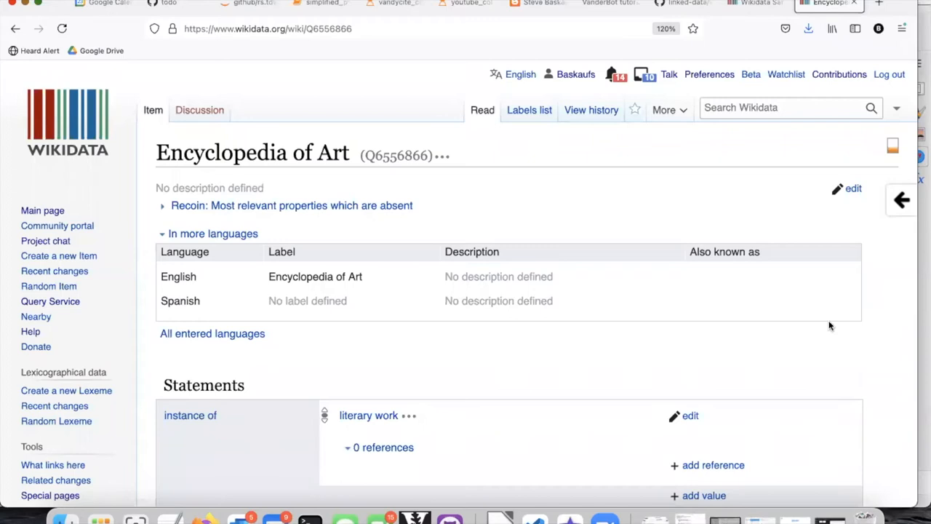
mouse_move(440, 189)
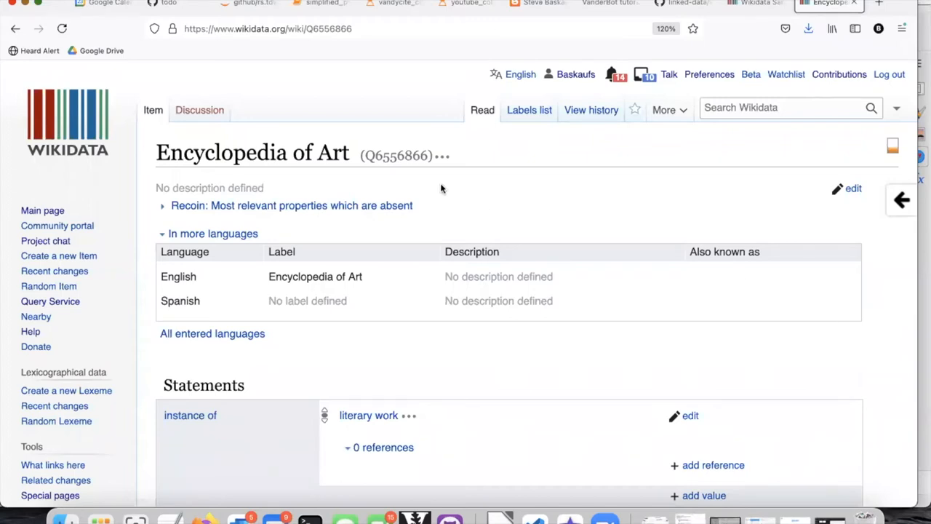
double_click(396, 155)
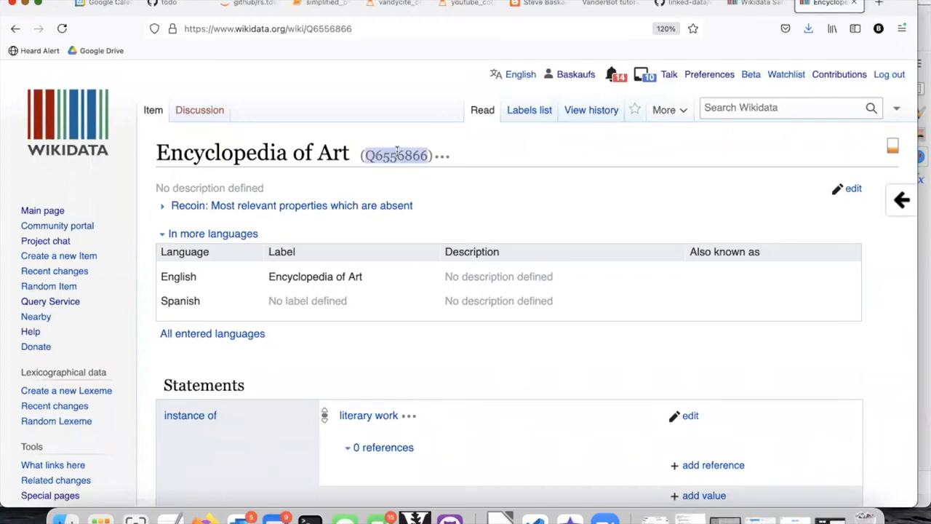
mouse_move(413, 224)
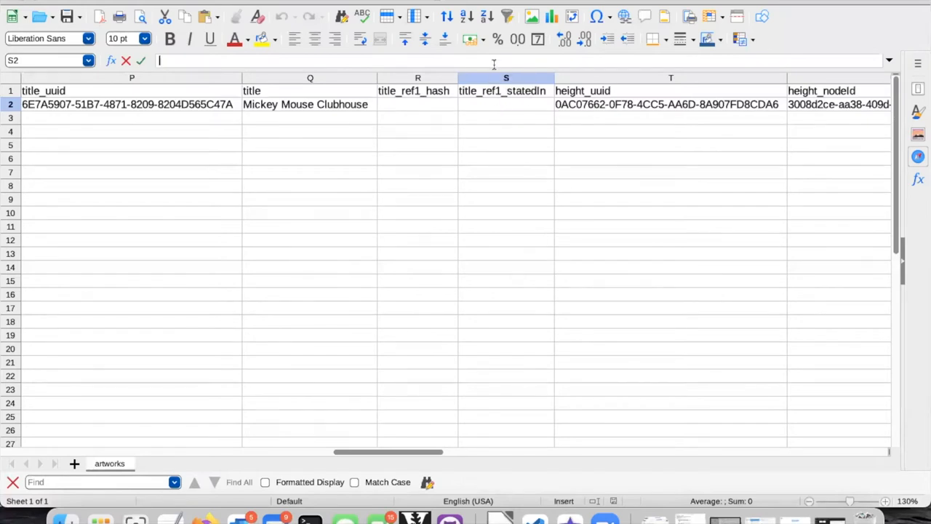
Enter Q6556866 into the title_ref1_statedIn cell.
text(Q6556866)
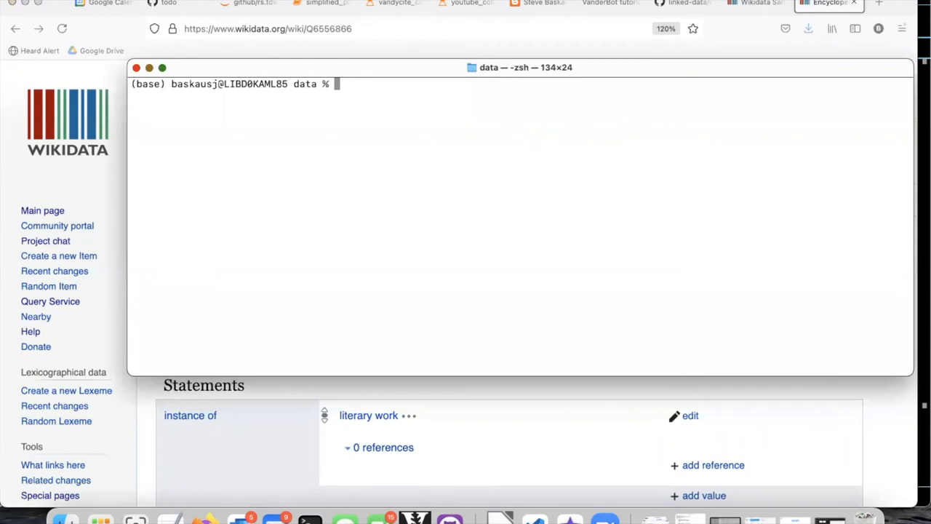
Run python3 vanderbot.py and review its write confirmation output.
text(python3 vanderbot.py)
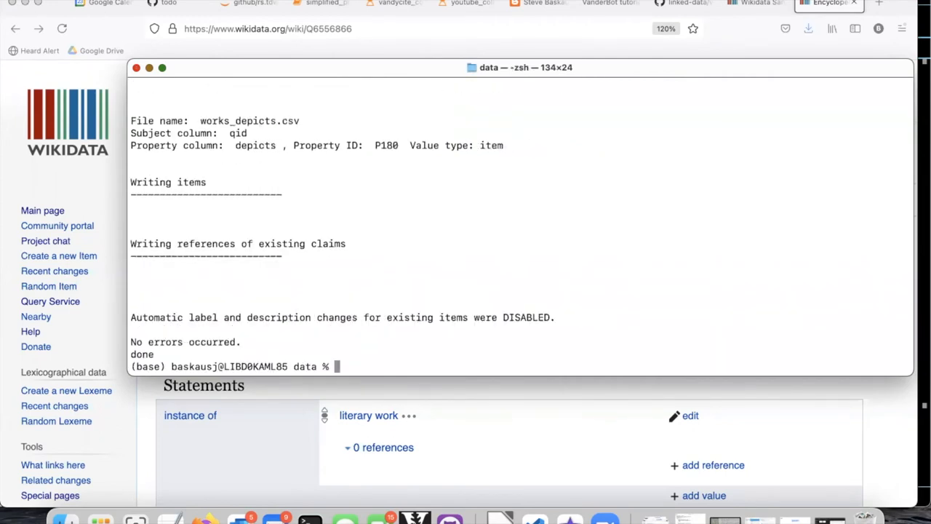
scroll(up, 3)
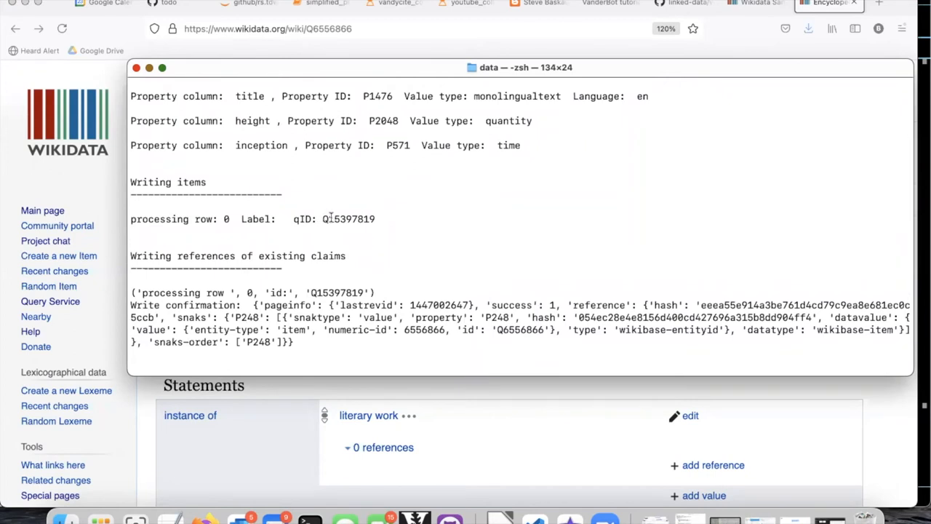
mouse_move(328, 218)
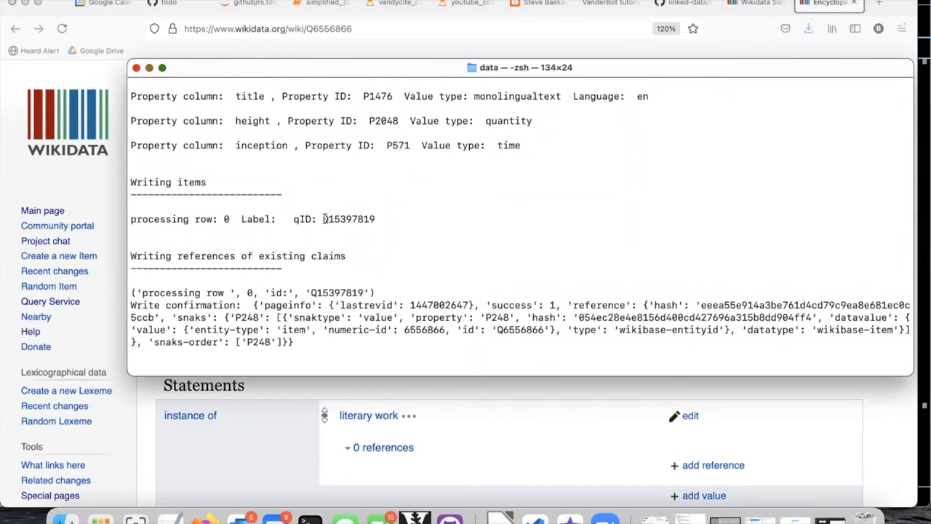
mouse_move(316, 222)
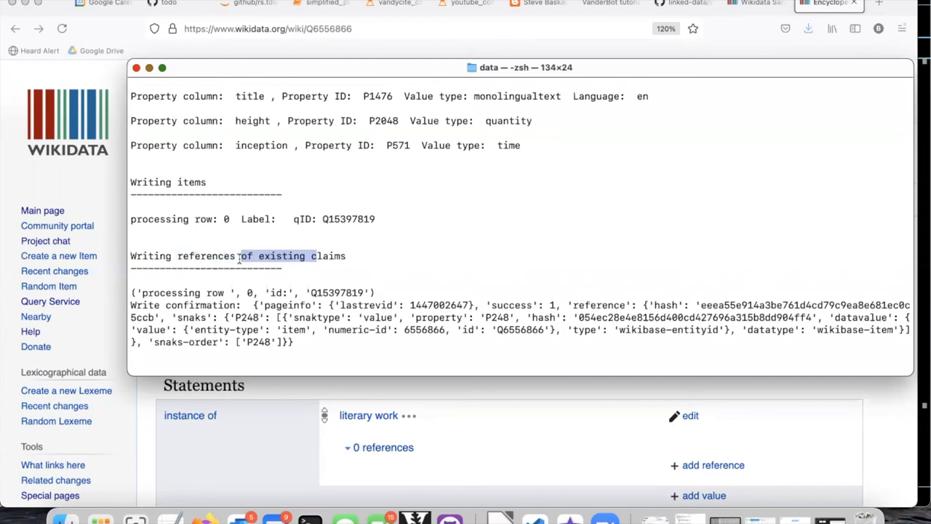
scroll(down, 3)
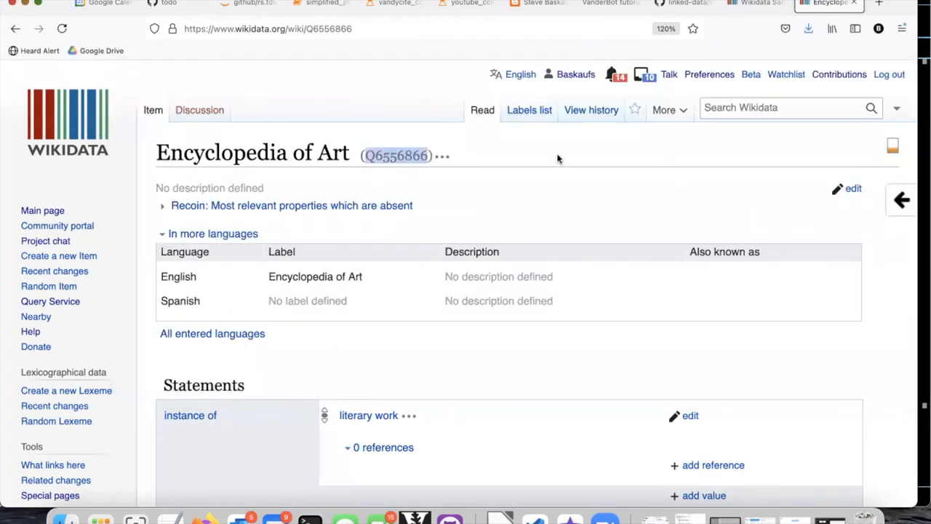
Switch to the Wikidata Sandbox item Q15397819 and scroll to its title statement.
click(756, 3)
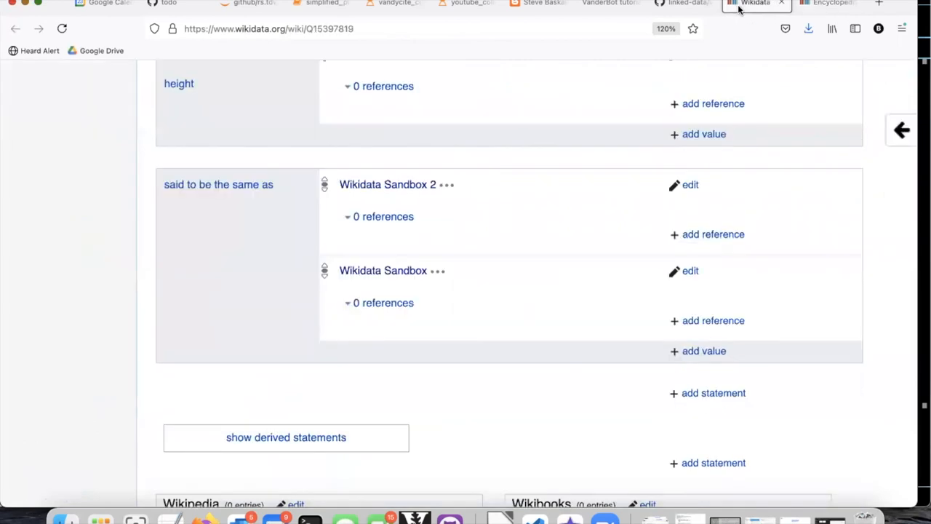
scroll(up, 3)
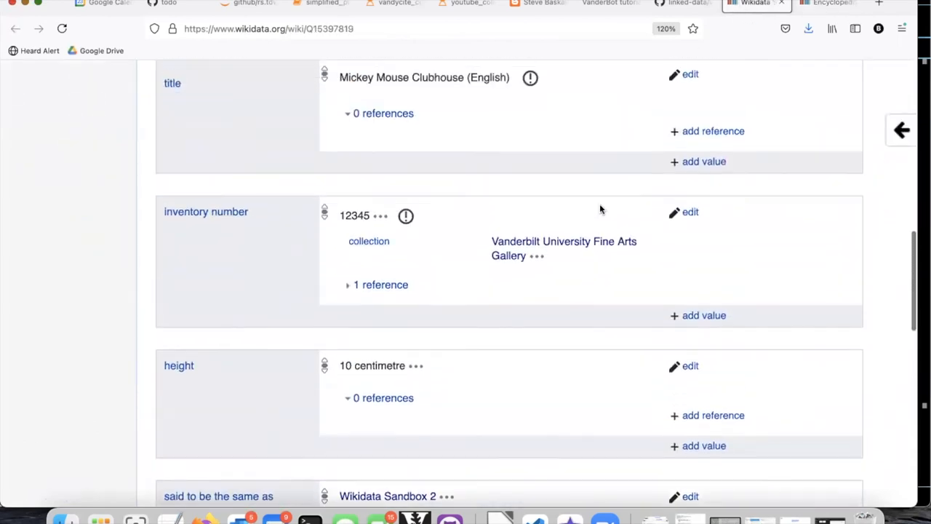
scroll(up, 3)
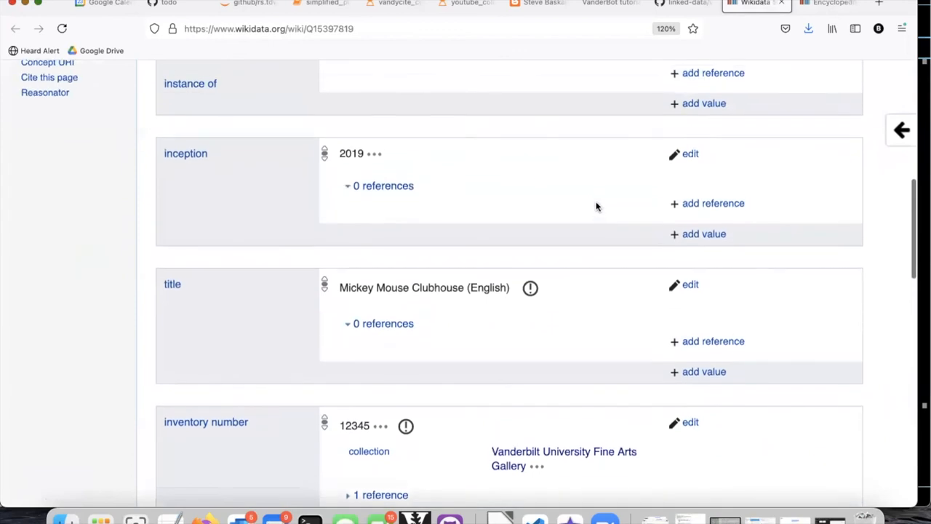